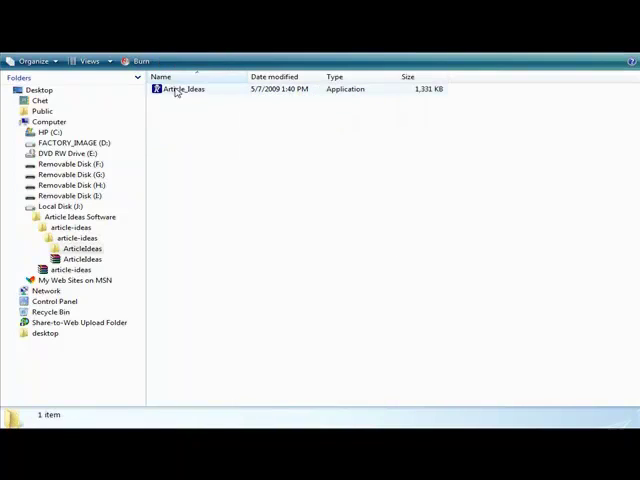
pyautogui.moveTo(180, 89)
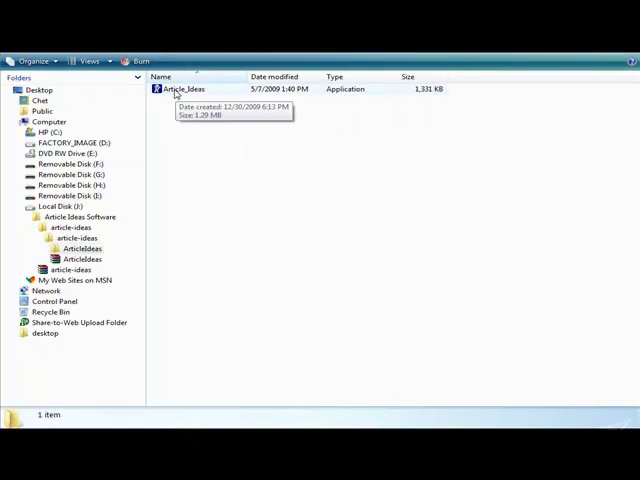
pyautogui.moveTo(176, 92)
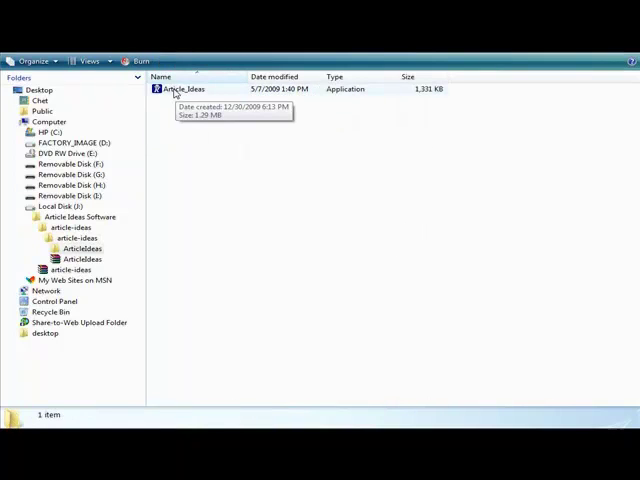
# - Launch Article_Ideas.exe from its folder in Windows Explorer
pyautogui.doubleClick(183, 89)
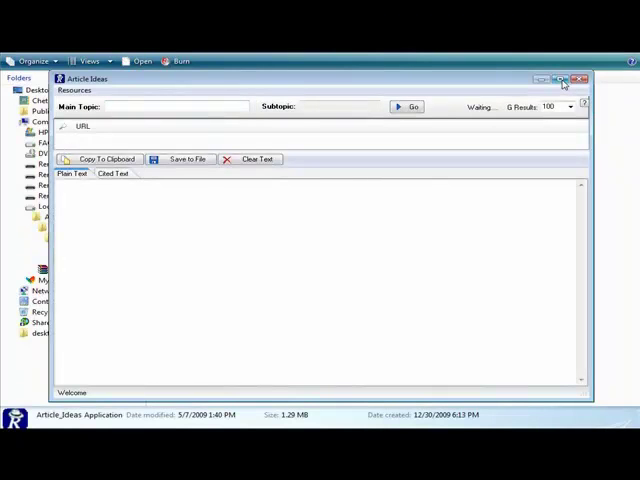
# - Maximize the Article Ideas window and enter 'solar homes' as the main topic
pyautogui.click(560, 78)
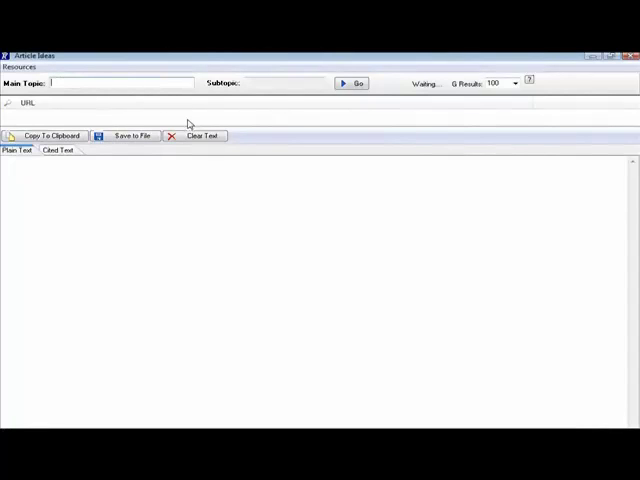
pyautogui.moveTo(190, 115)
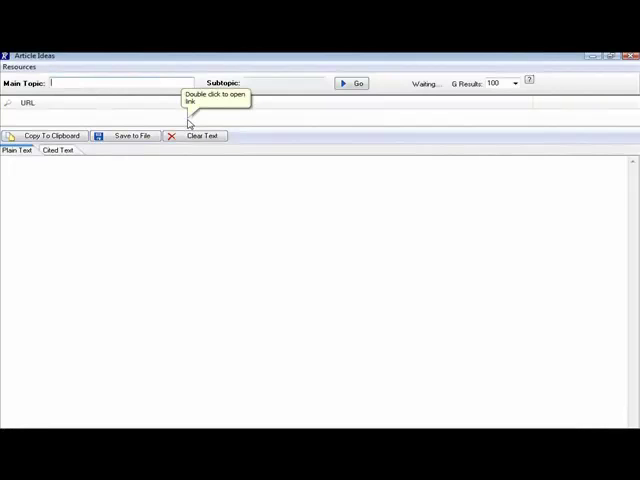
pyautogui.moveTo(188, 120)
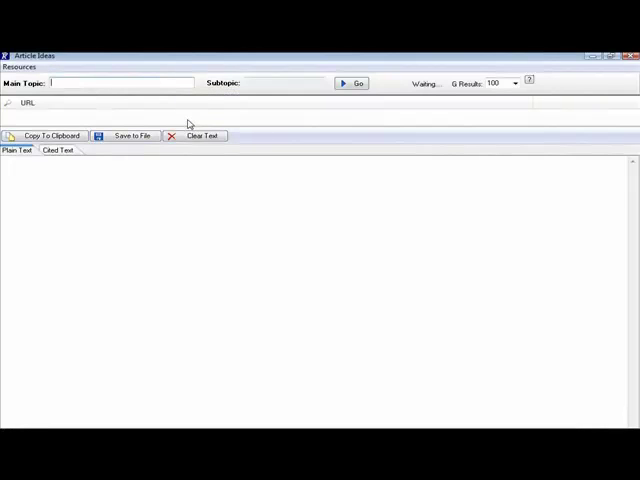
pyautogui.write('solar homes')
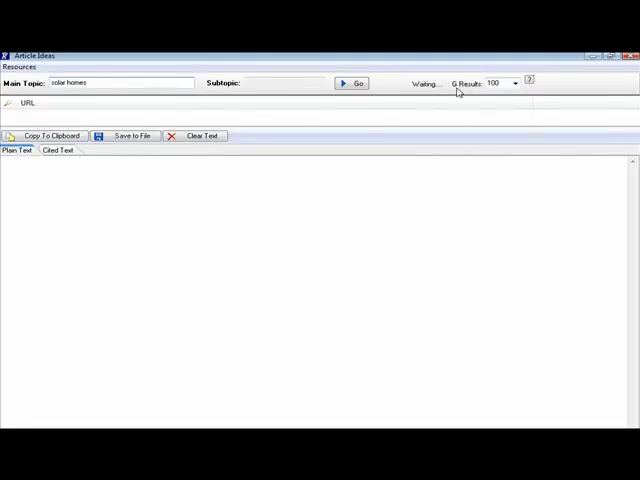
pyautogui.moveTo(473, 92)
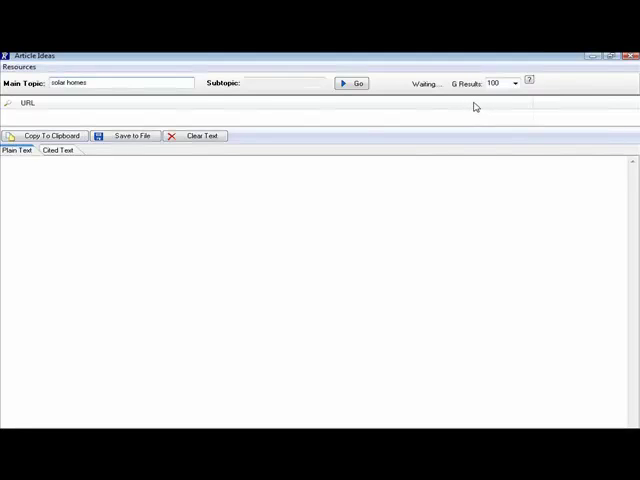
# - Set the results count to 10 and switch the output to the Cited Text view
pyautogui.click(513, 83)
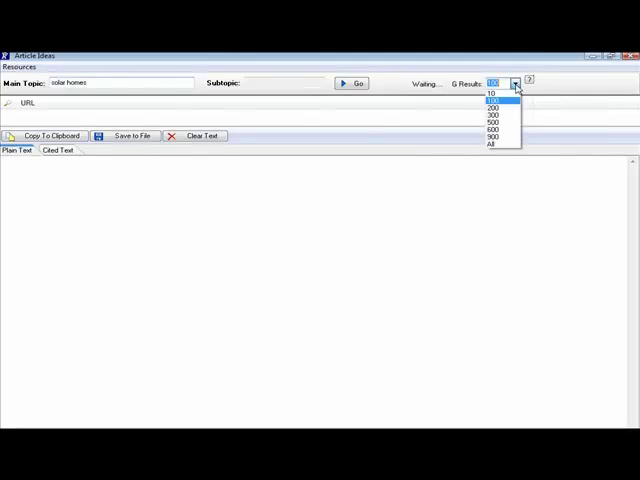
pyautogui.moveTo(495, 136)
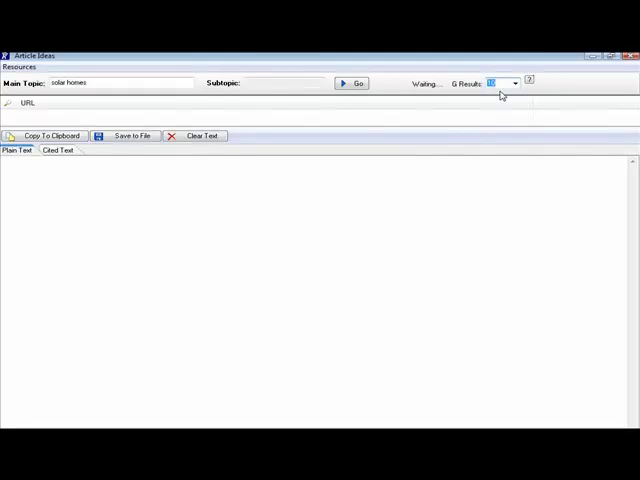
pyautogui.moveTo(255, 144)
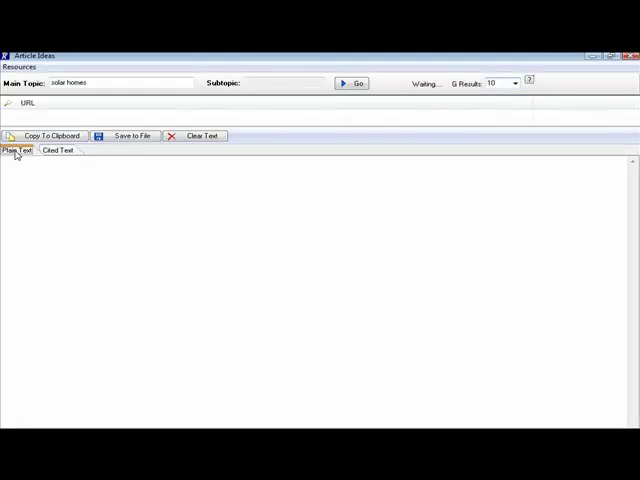
pyautogui.click(58, 150)
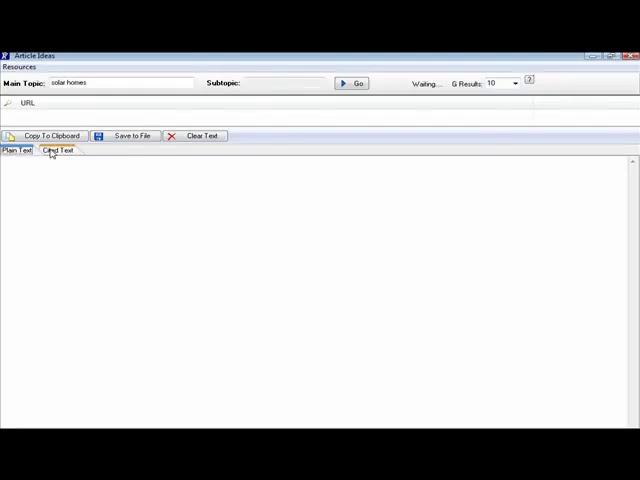
pyautogui.click(58, 150)
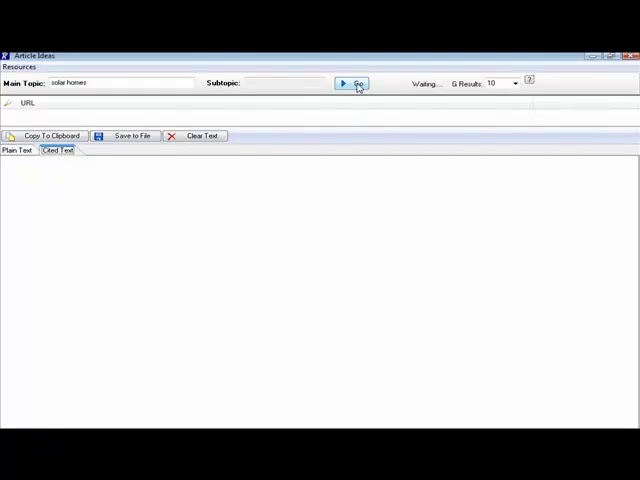
# - Run the 'solar homes' search and scroll the cited snippets with source links
pyautogui.click(352, 83)
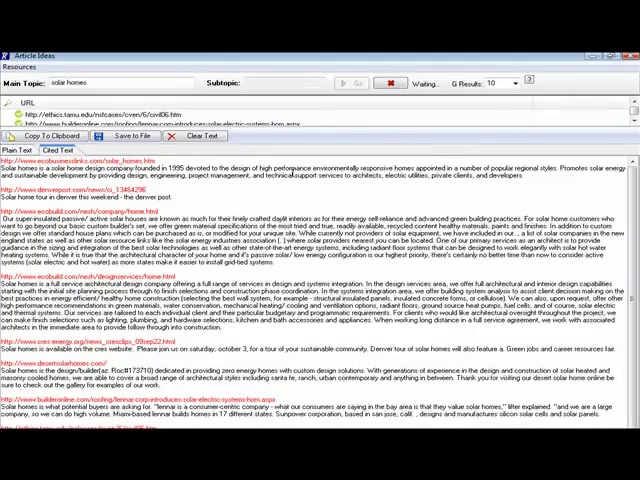
pyautogui.click(348, 82)
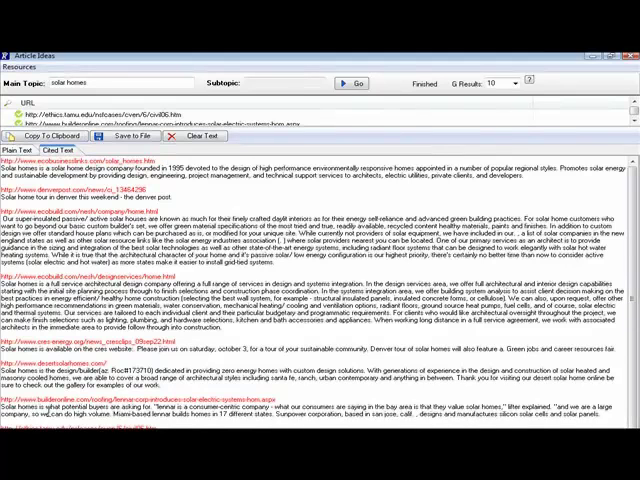
pyautogui.scroll(-3)
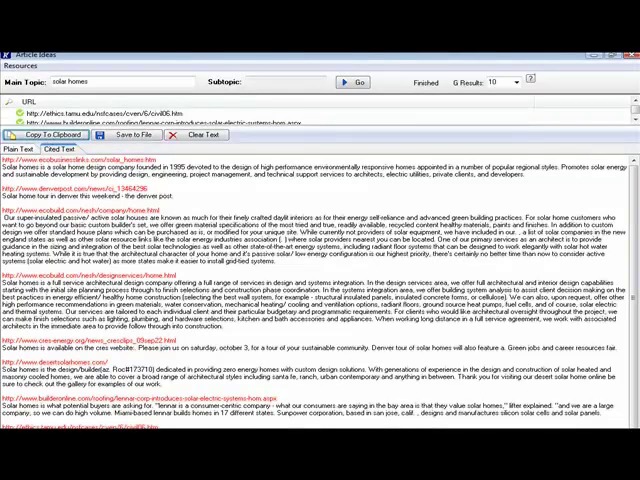
# - Launch WordPad from the Start menu with a blank document
pyautogui.click(15, 475)
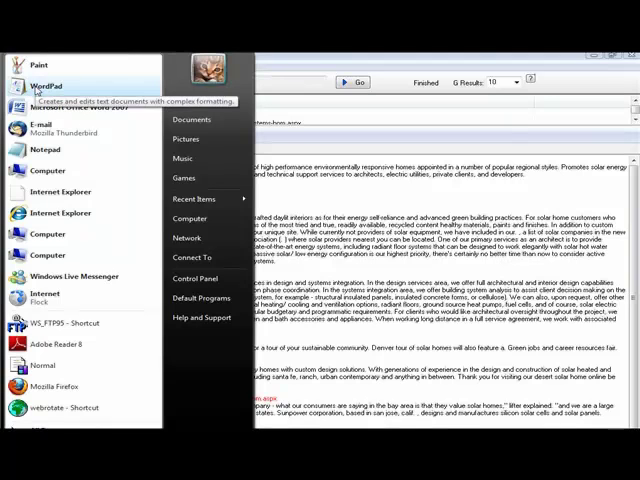
pyautogui.click(50, 85)
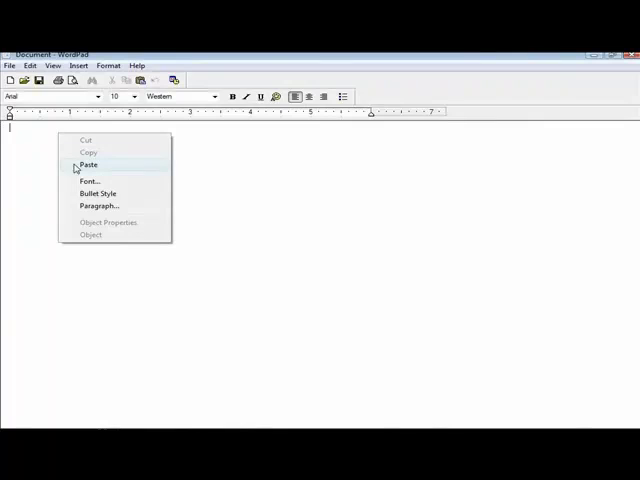
# - Paste the cited solar homes snippets into WordPad and review the text
pyautogui.click(89, 164)
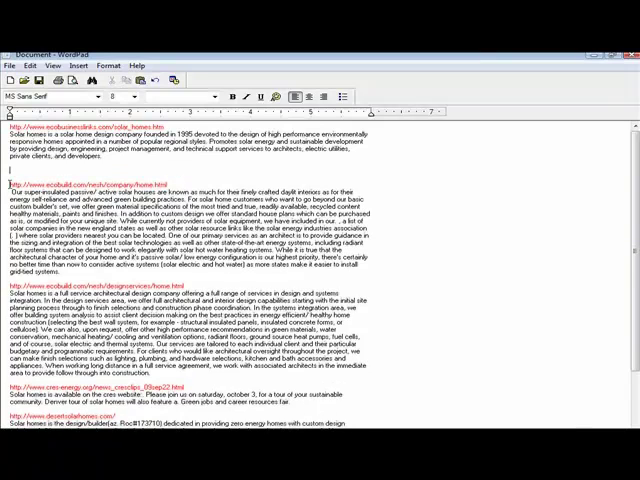
pyautogui.scroll(-3)
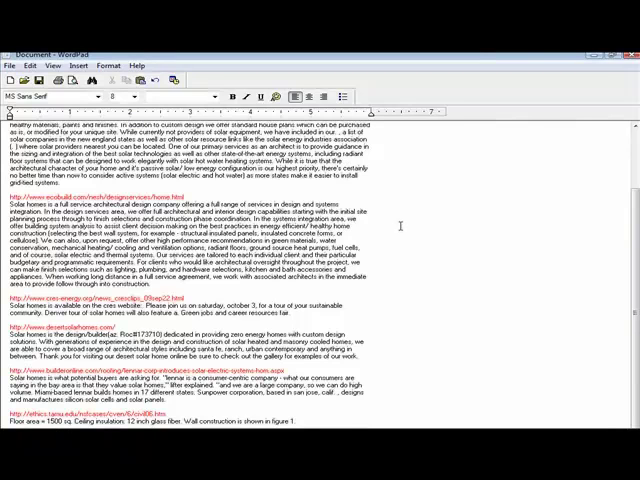
pyautogui.scroll(3)
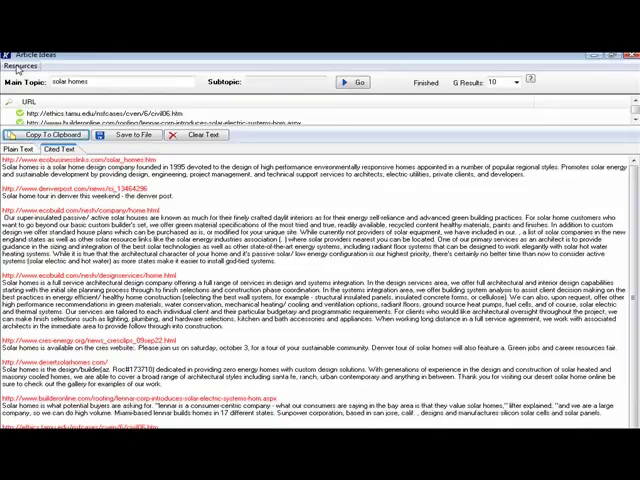
pyautogui.click(30, 40)
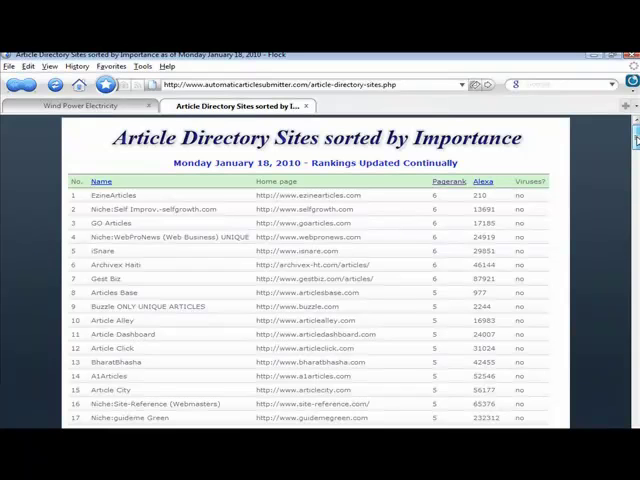
# - Scroll the Article Directory Sites page in Flock to see more ranked entries
pyautogui.scroll(-3)
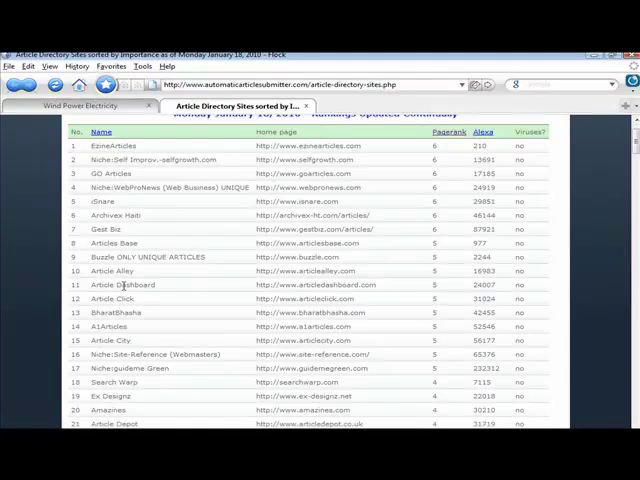
pyautogui.moveTo(163, 291)
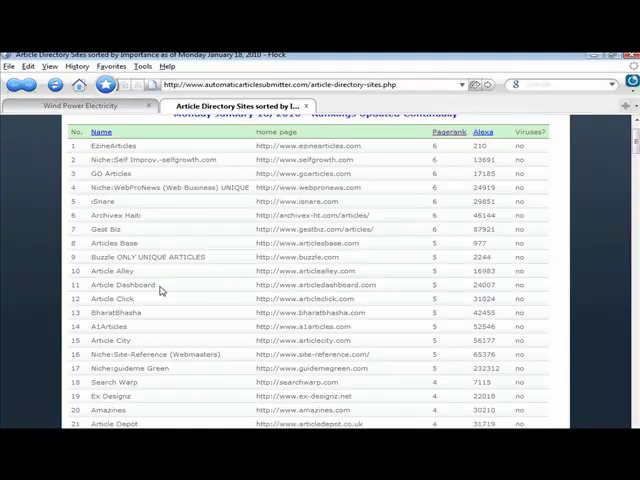
pyautogui.moveTo(605, 251)
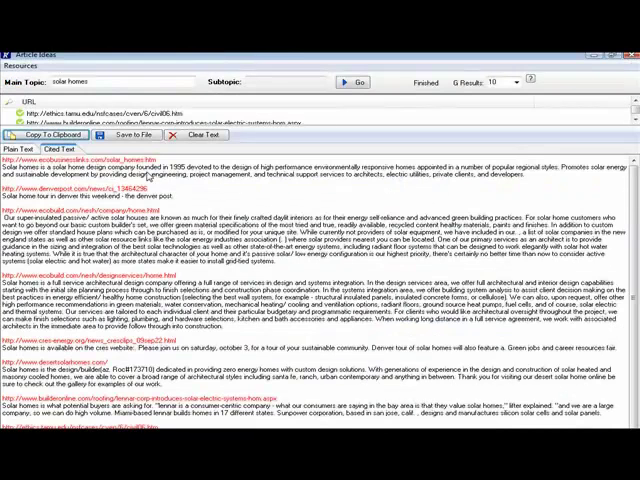
# - Open the Automatic Article Submitter resource in Flock, scroll it, then close its tab
pyautogui.click(34, 38)
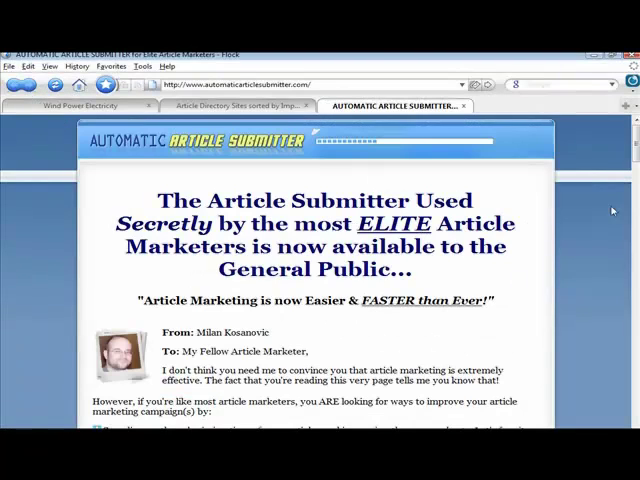
pyautogui.scroll(-3)
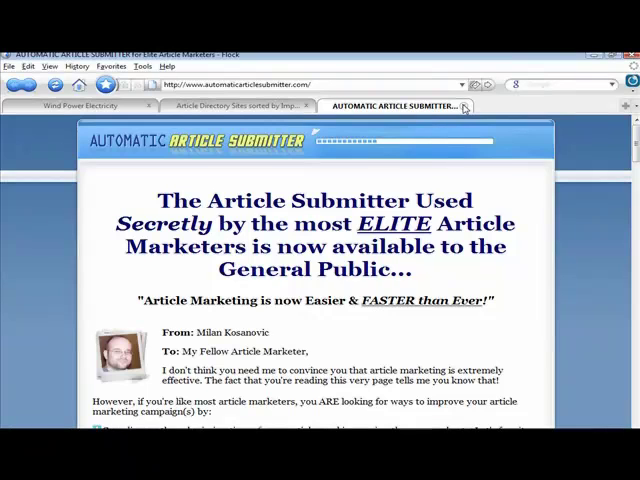
pyautogui.click(245, 106)
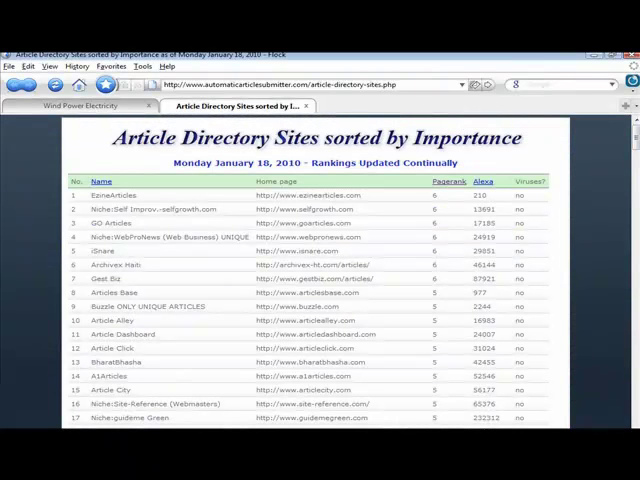